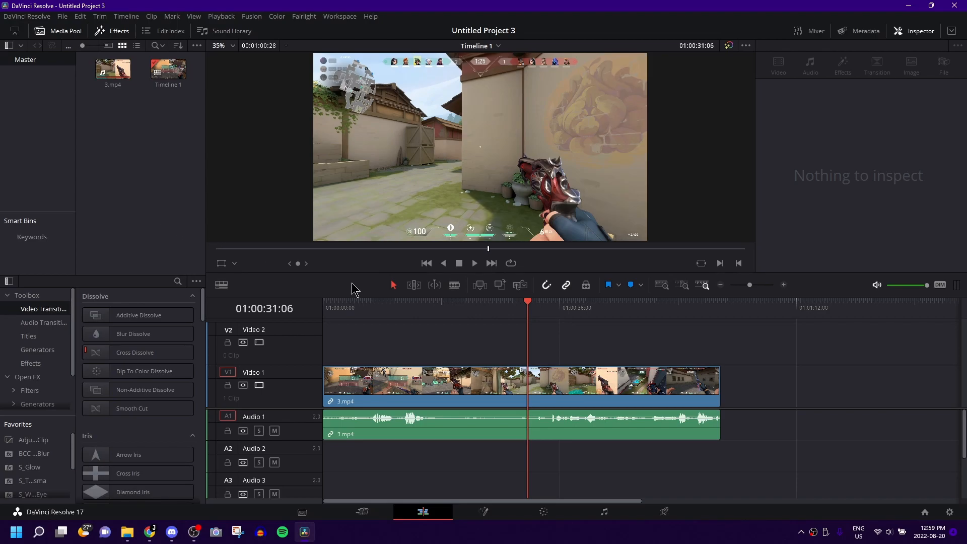
{"action": "mouse_move", "coordinate": [344, 289]}
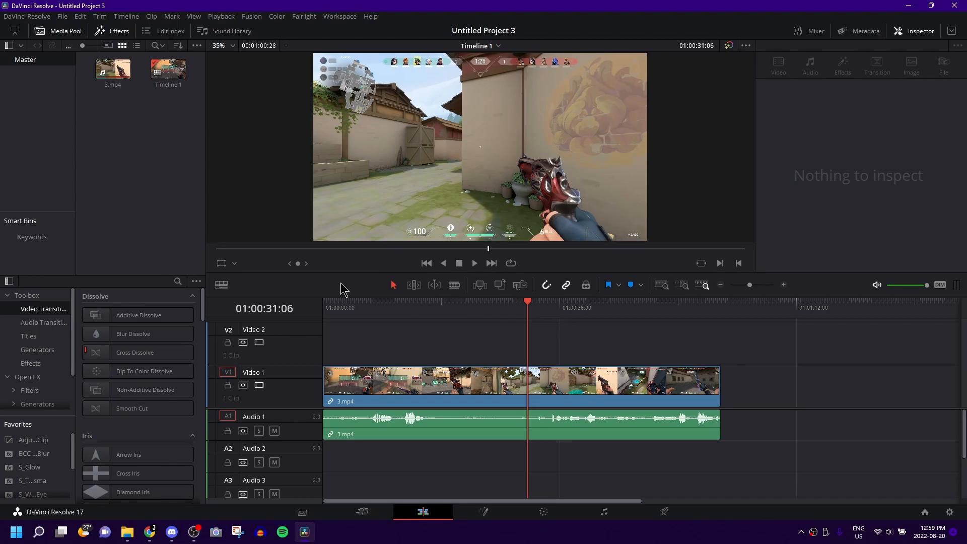
{"action": "mouse_move", "coordinate": [368, 326]}
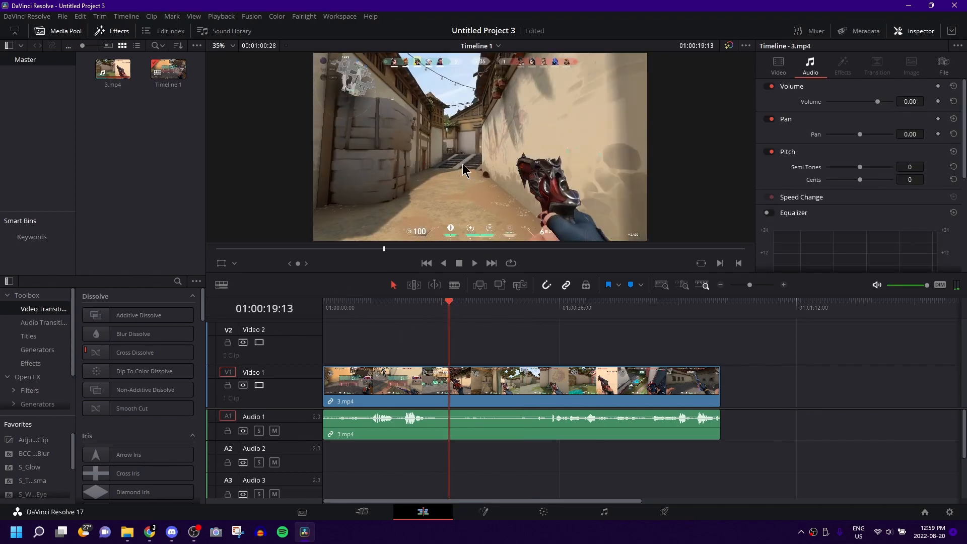
{"action": "mouse_move", "coordinate": [475, 316]}
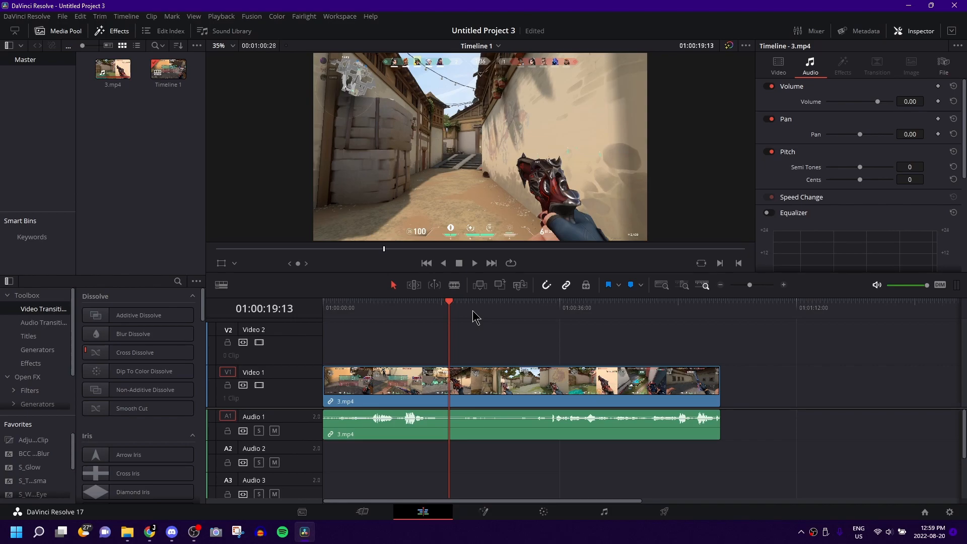
{"action": "mouse_move", "coordinate": [472, 320]}
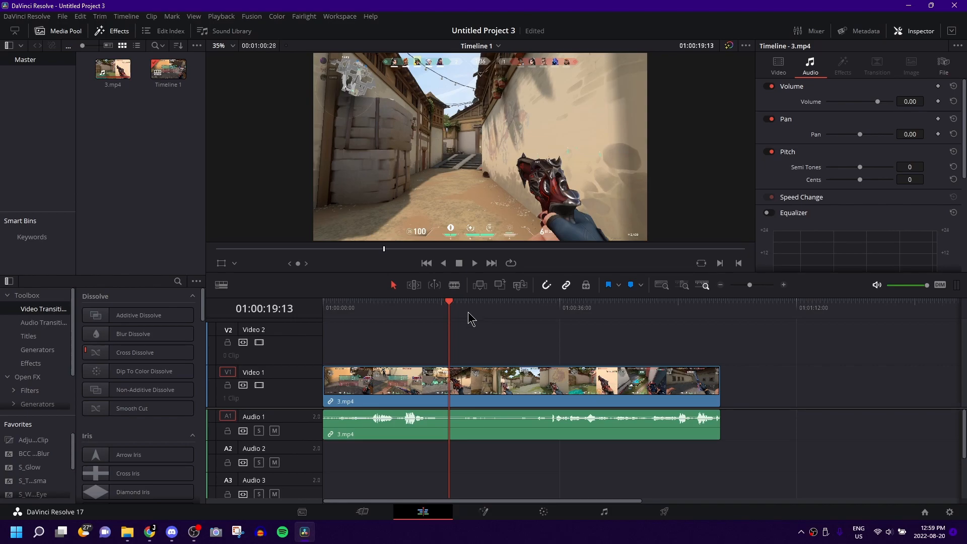
{"action": "mouse_move", "coordinate": [475, 321]}
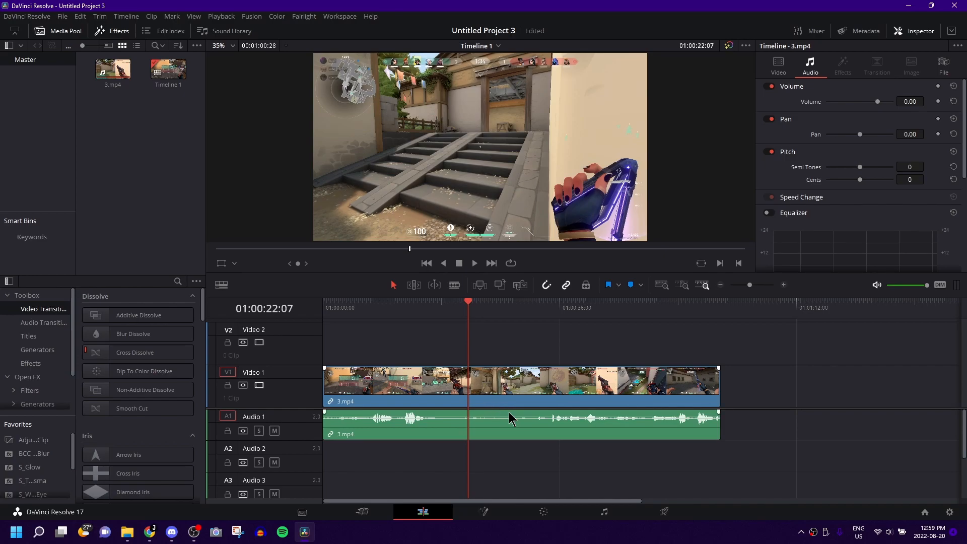
Select the 3.mp4 gameplay clip on the edit timeline near the 22-second mark.
{"action": "left_click", "coordinate": [483, 512]}
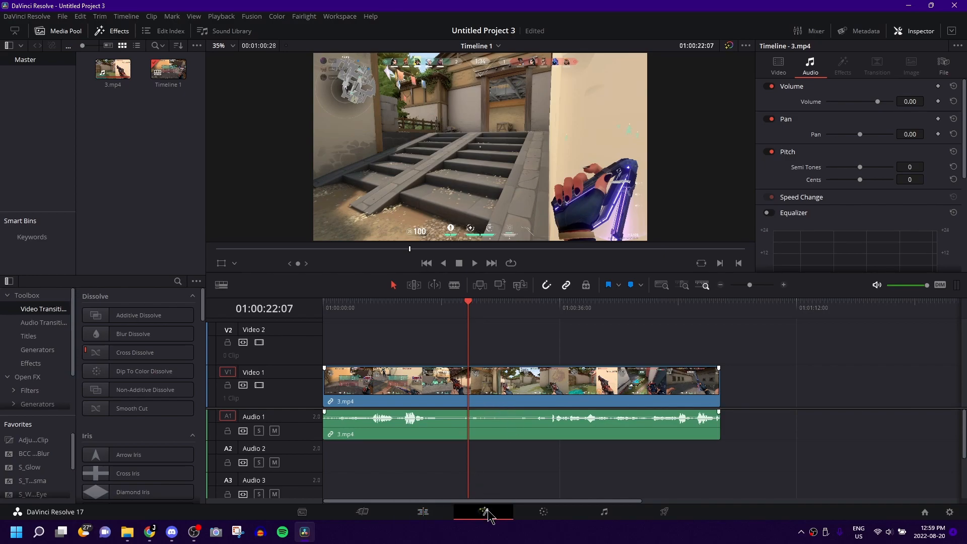
On the Fusion page, search 'optic' and insert OpticalFlow1 between MediaIn1 and MediaOut1.
{"action": "left_click", "coordinate": [483, 511]}
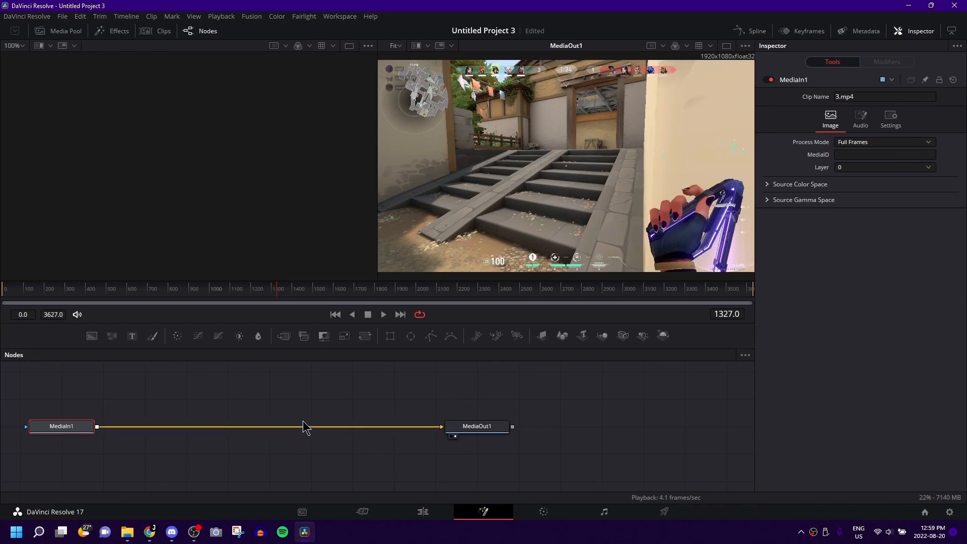
{"action": "mouse_move", "coordinate": [297, 460]}
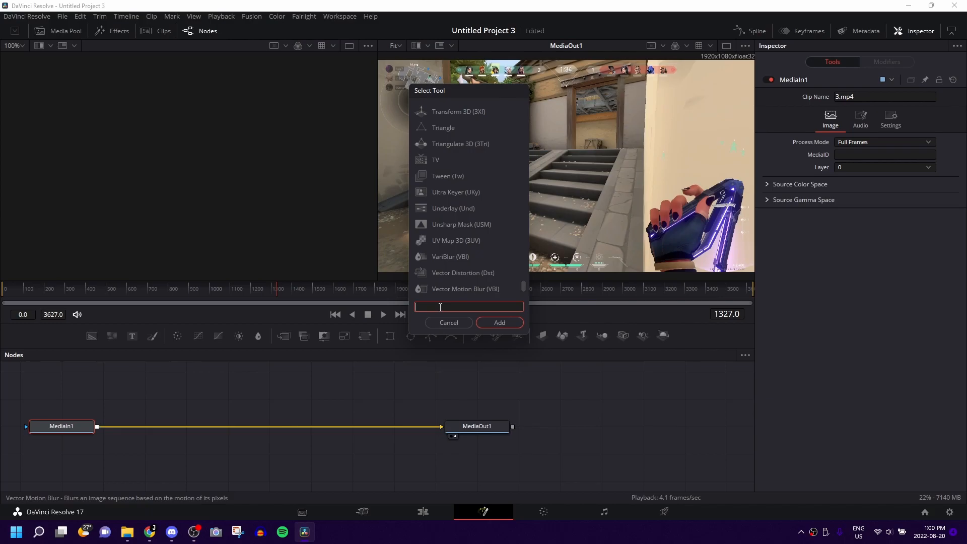
{"action": "type", "text": "optical Flow"}
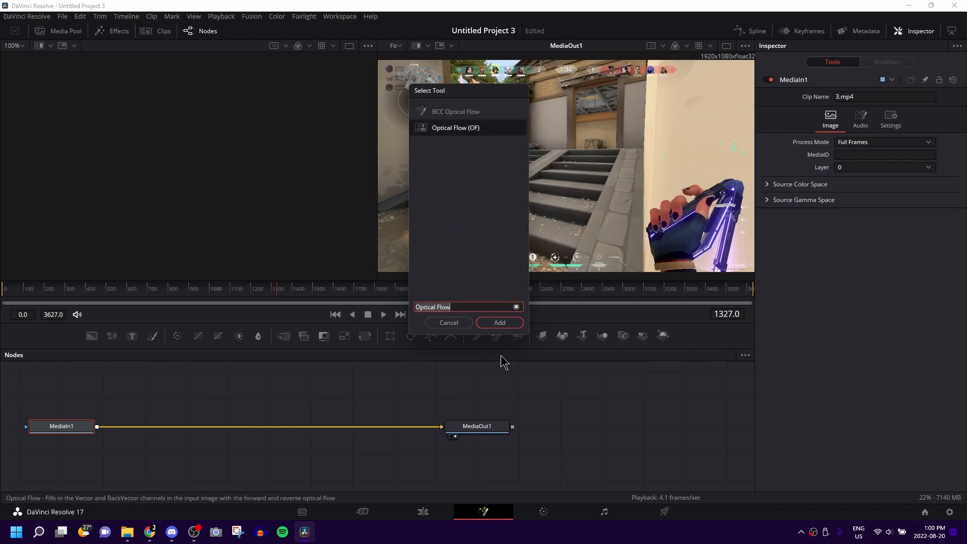
{"action": "left_click", "coordinate": [498, 322]}
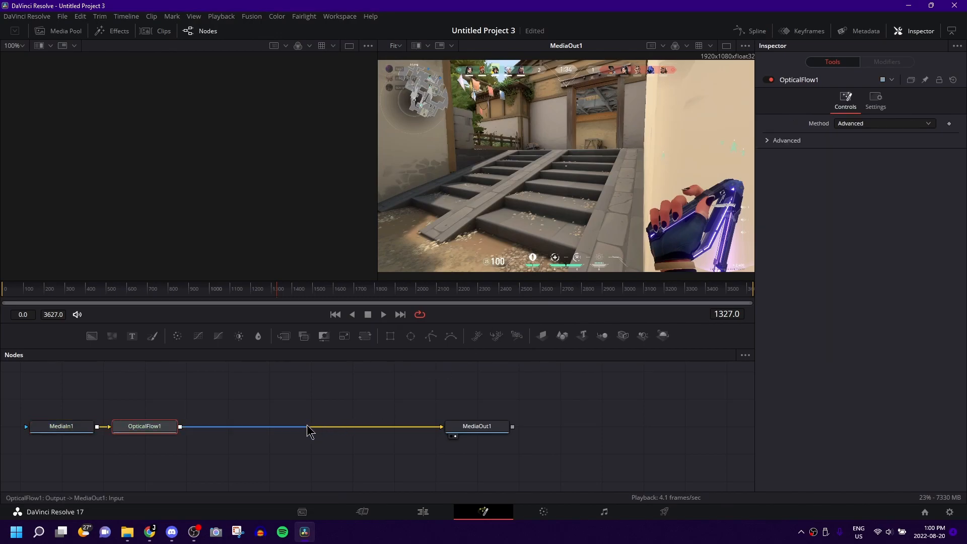
{"action": "mouse_move", "coordinate": [305, 379]}
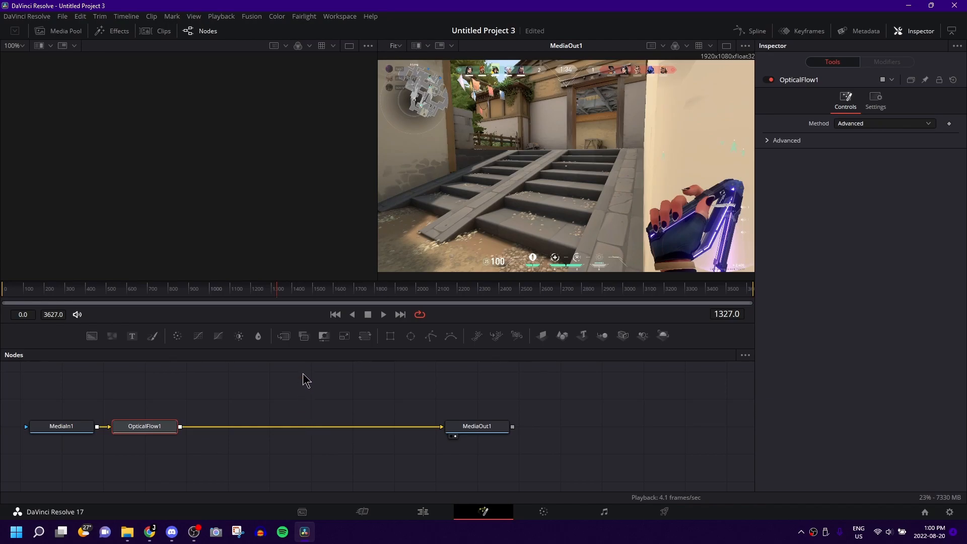
{"action": "mouse_move", "coordinate": [148, 451]}
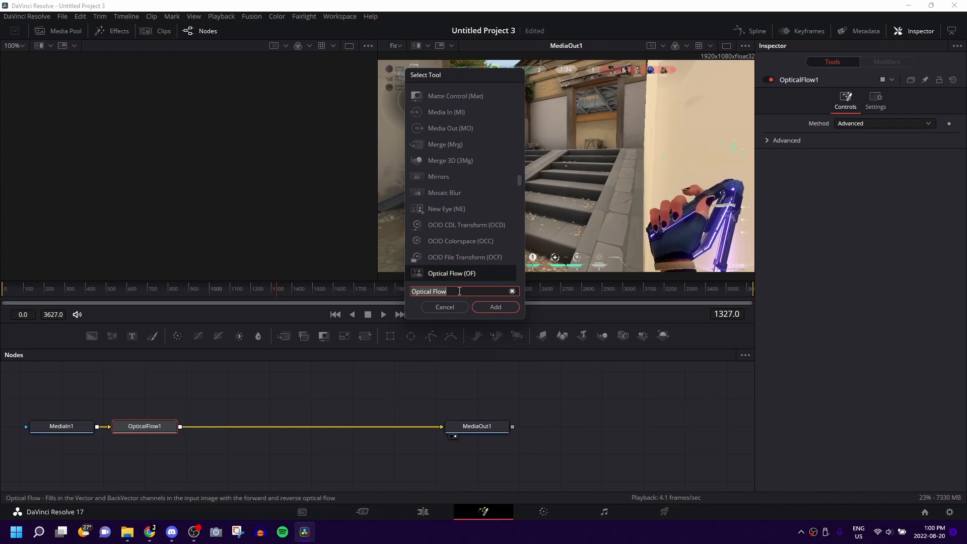
Search 'motion' and add VectorMotionBlur1 after OpticalFlow1, ahead of MediaOut1.
{"action": "type", "text": "motion blur"}
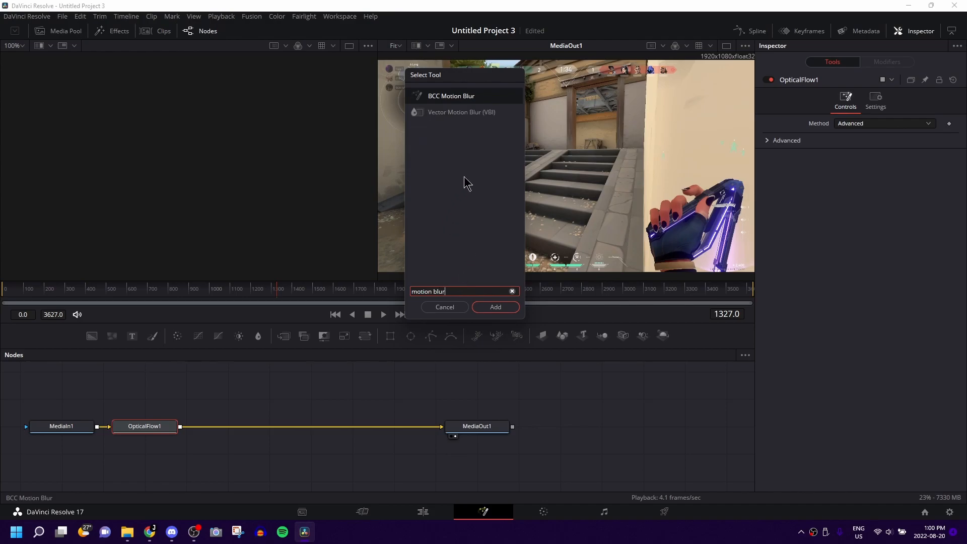
{"action": "mouse_move", "coordinate": [465, 116]}
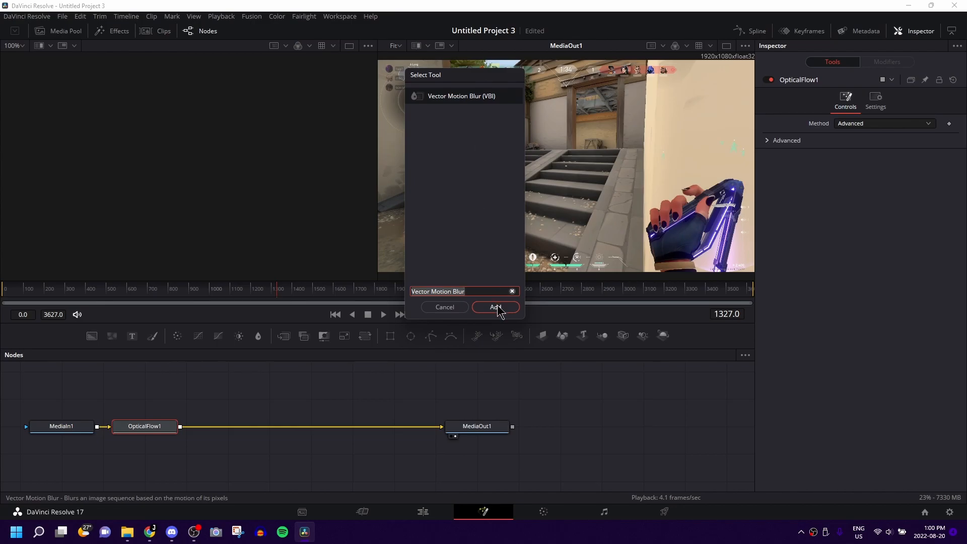
{"action": "left_click", "coordinate": [495, 307]}
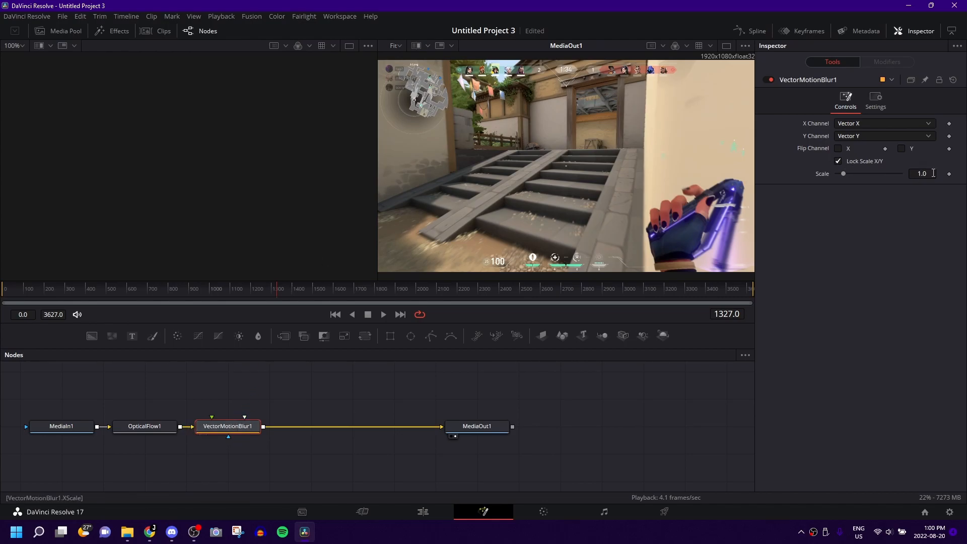
Try VectorMotionBlur1 Scale at 3.0 and 10.0, then drop it to 0 to compare.
{"action": "left_click_drag", "start_coordinate": [843, 173], "coordinate": [856, 173]}
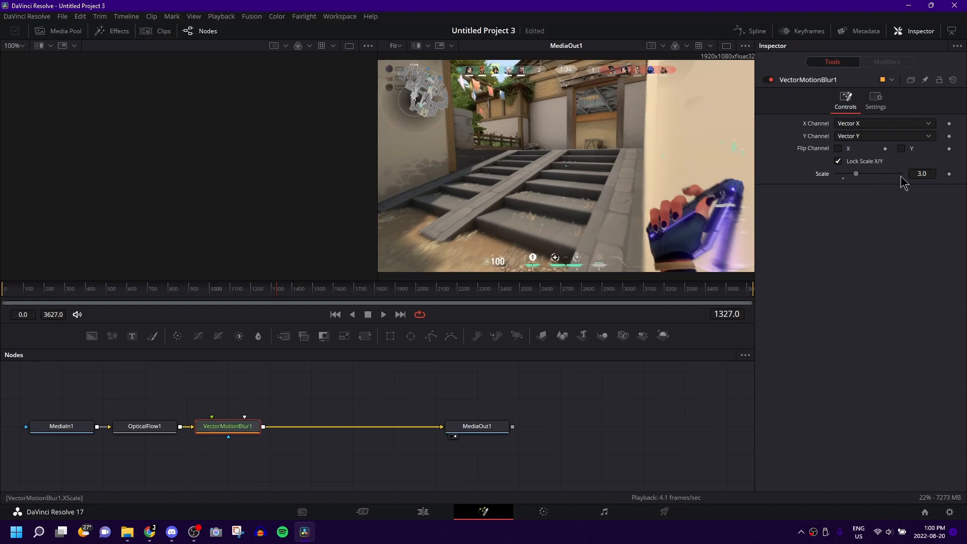
{"action": "type", "text": "10.0"}
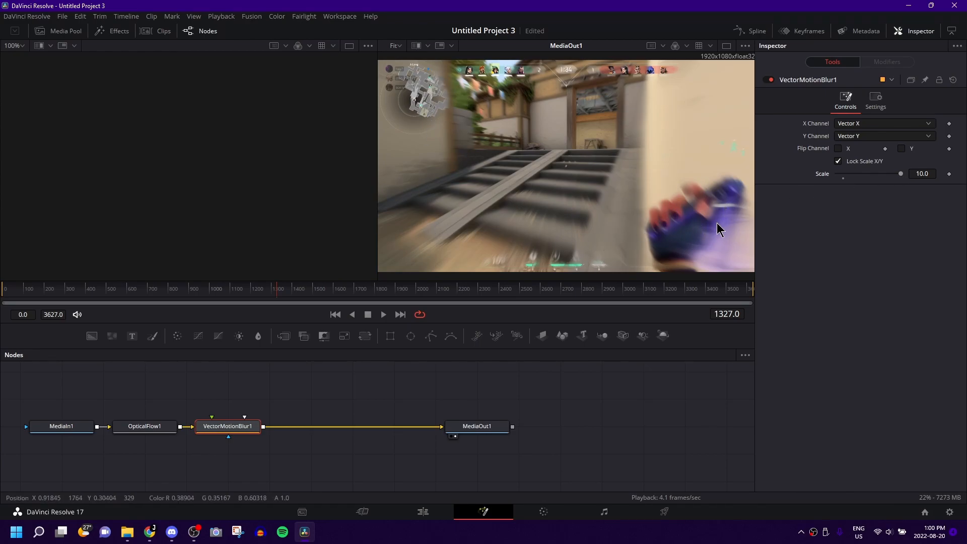
{"action": "mouse_move", "coordinate": [857, 220]}
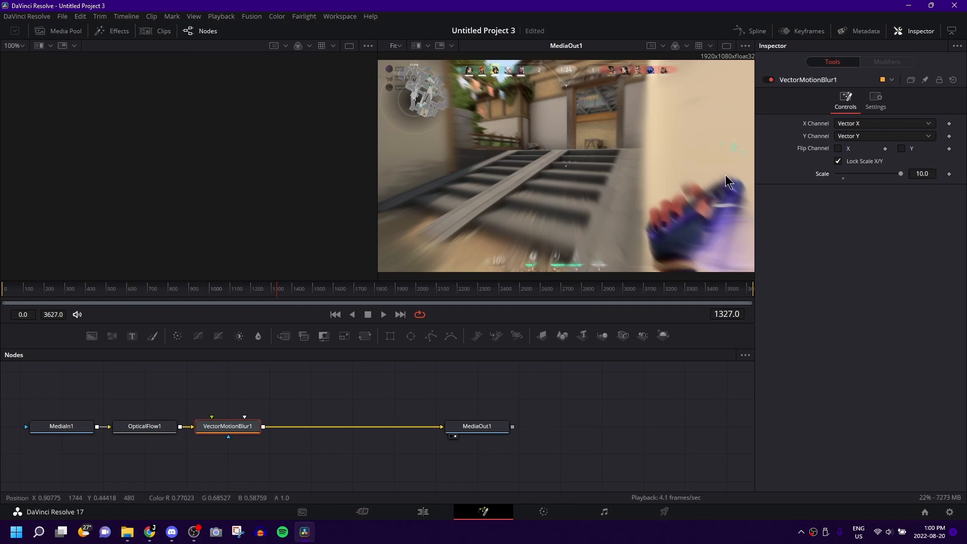
{"action": "mouse_move", "coordinate": [441, 250]}
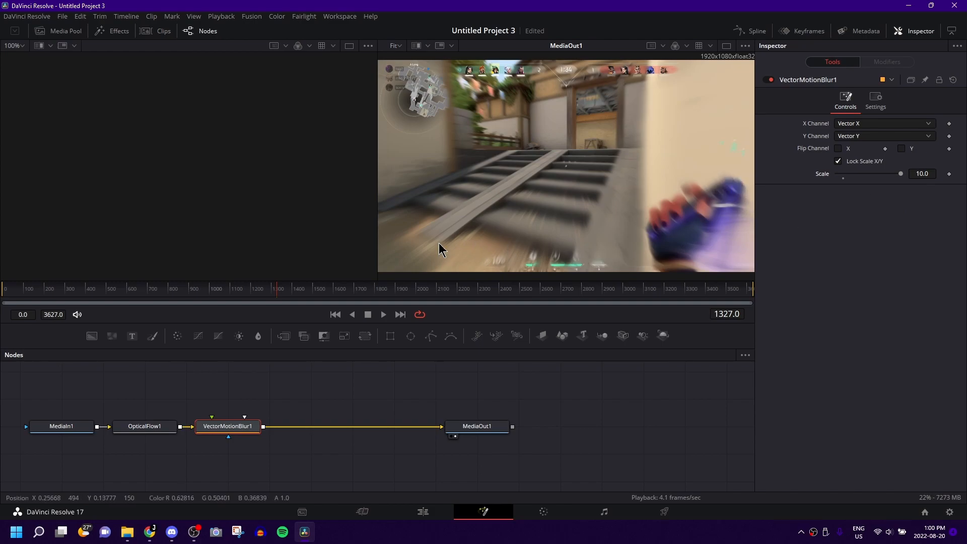
{"action": "mouse_move", "coordinate": [448, 160]}
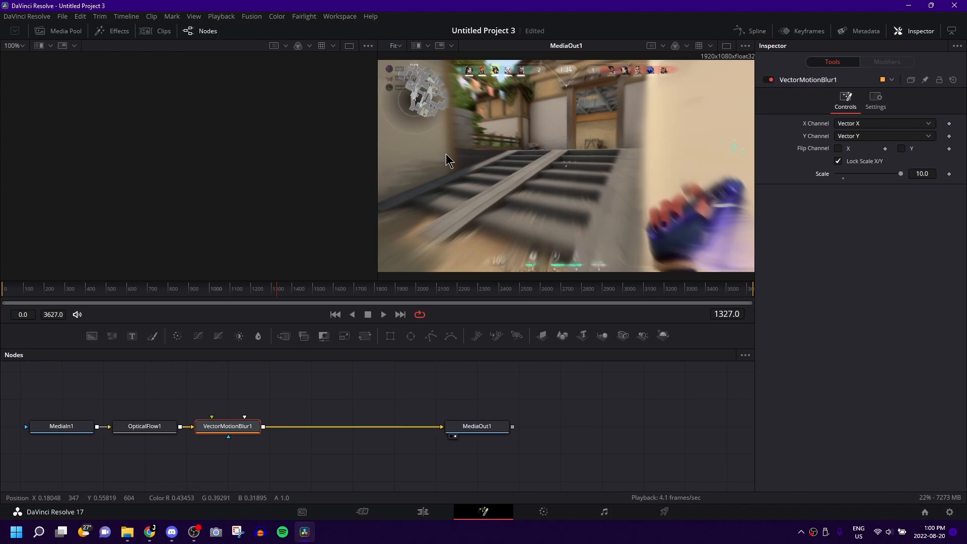
{"action": "left_click_drag", "start_coordinate": [900, 174], "coordinate": [837, 173]}
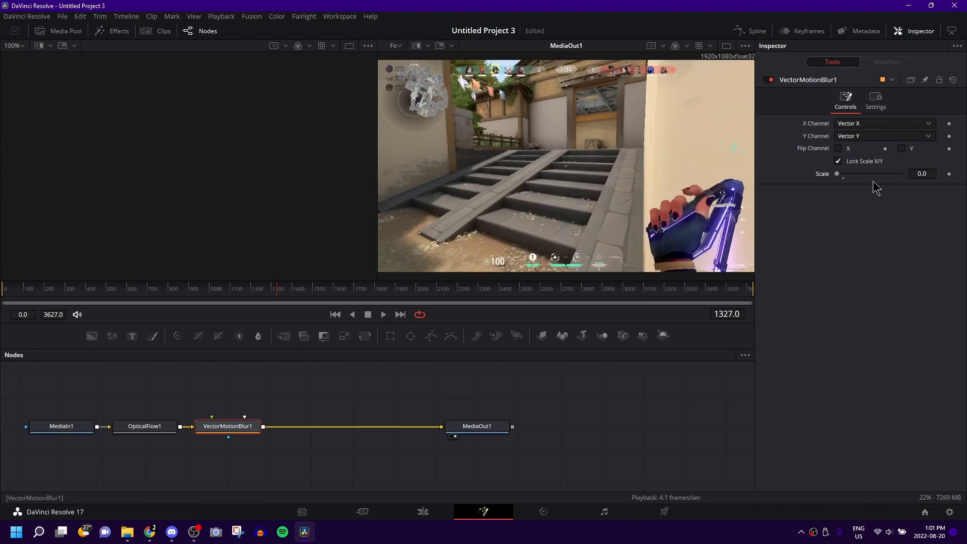
Bring back slight blur at Scale 0.33, then raise it gradually to about 6.77.
{"action": "left_click_drag", "start_coordinate": [837, 173], "coordinate": [848, 173]}
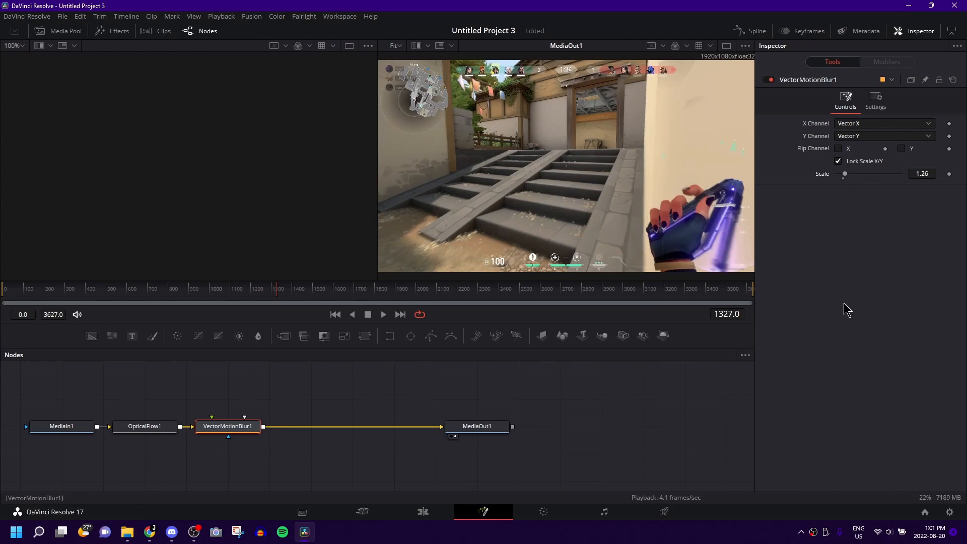
{"action": "mouse_move", "coordinate": [540, 220]}
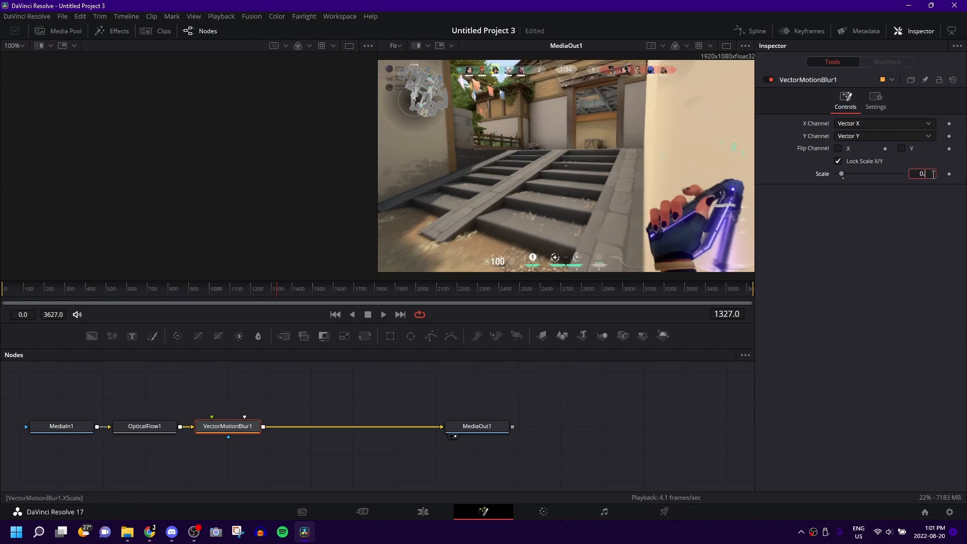
{"action": "type", "text": "0.33"}
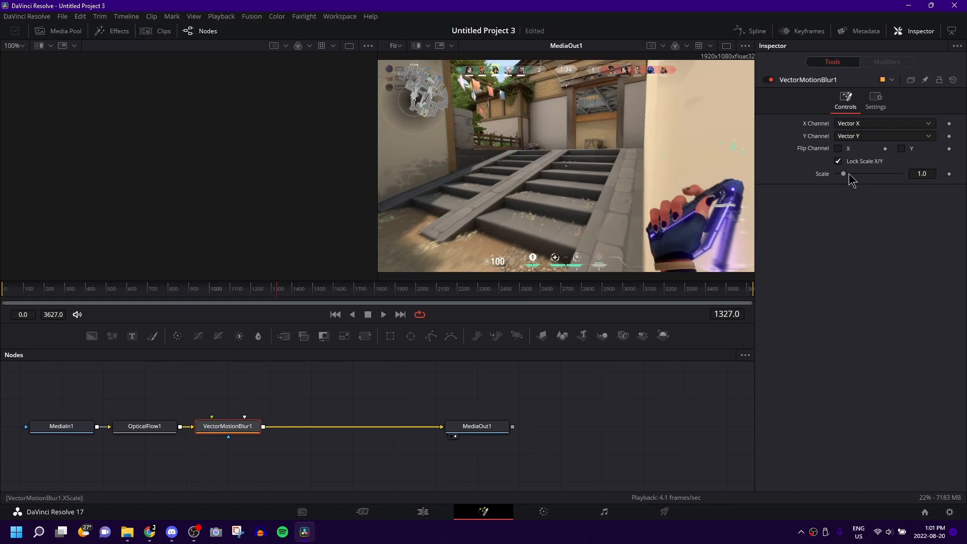
{"action": "left_click_drag", "start_coordinate": [844, 173], "coordinate": [850, 174]}
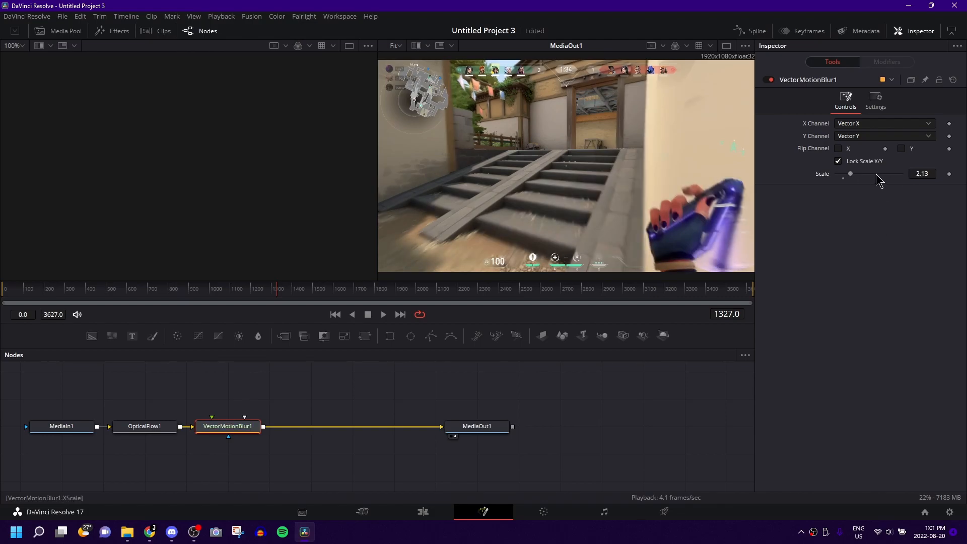
{"action": "left_click_drag", "start_coordinate": [849, 174], "coordinate": [873, 173]}
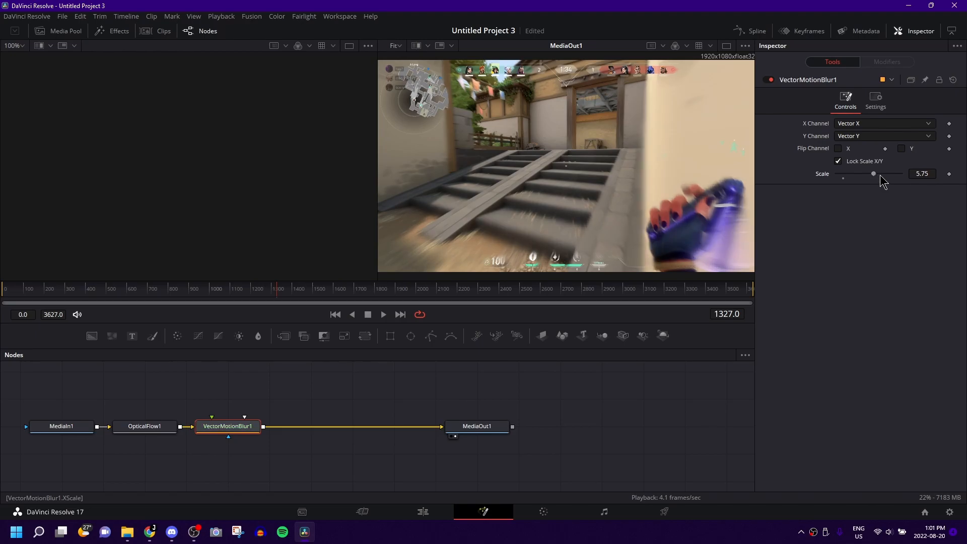
{"action": "left_click_drag", "start_coordinate": [874, 173], "coordinate": [880, 173]}
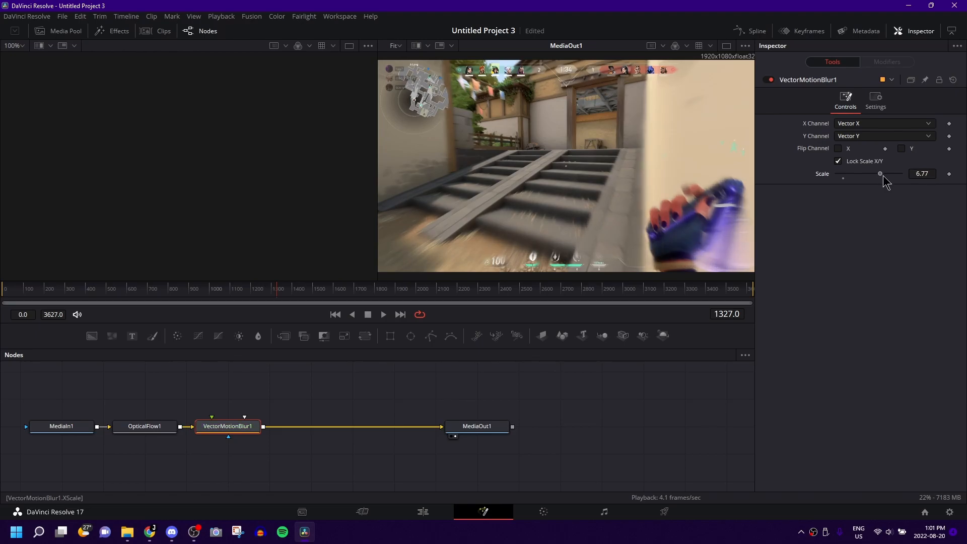
Switch from Fusion to the Edit page to view the blurred 3.mp4 timeline clip.
{"action": "left_click", "coordinate": [422, 511]}
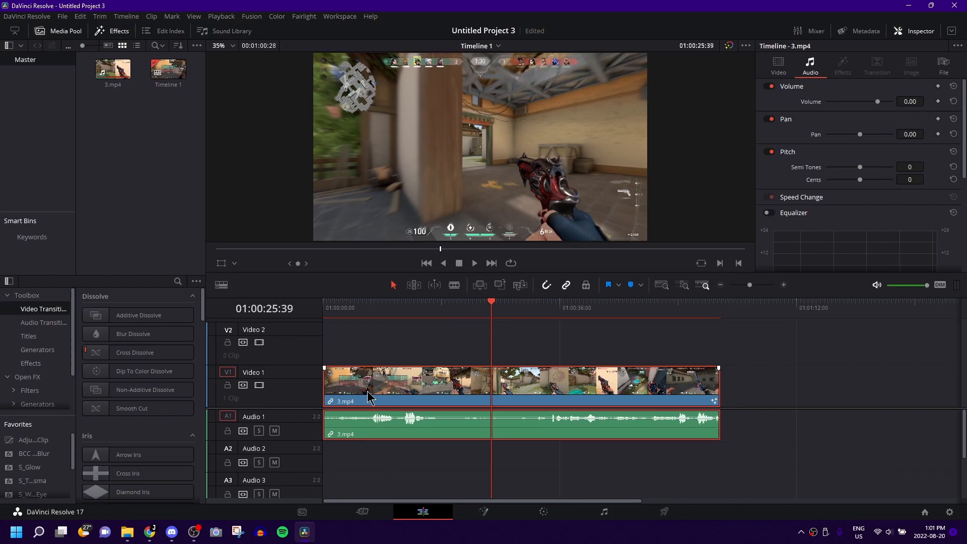
{"action": "mouse_move", "coordinate": [367, 382]}
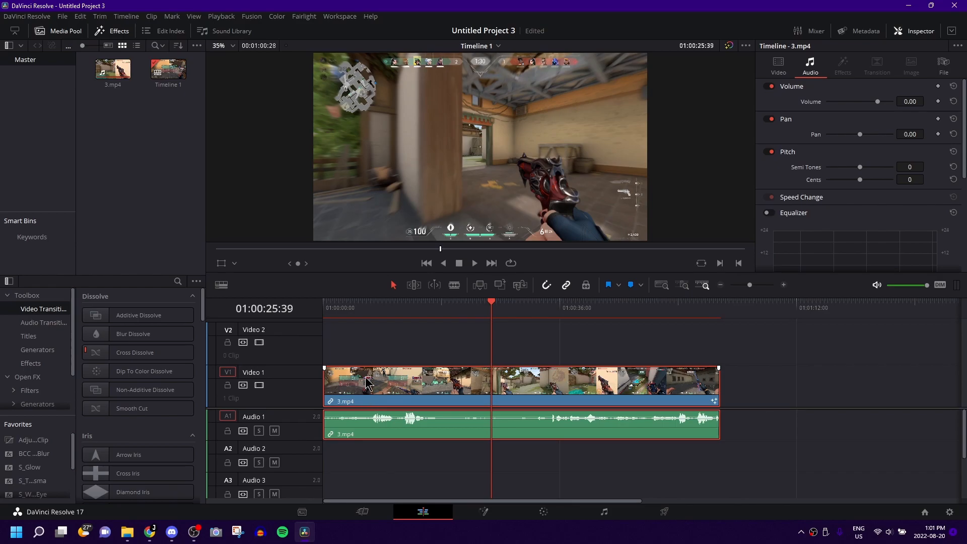
{"action": "mouse_move", "coordinate": [412, 374]}
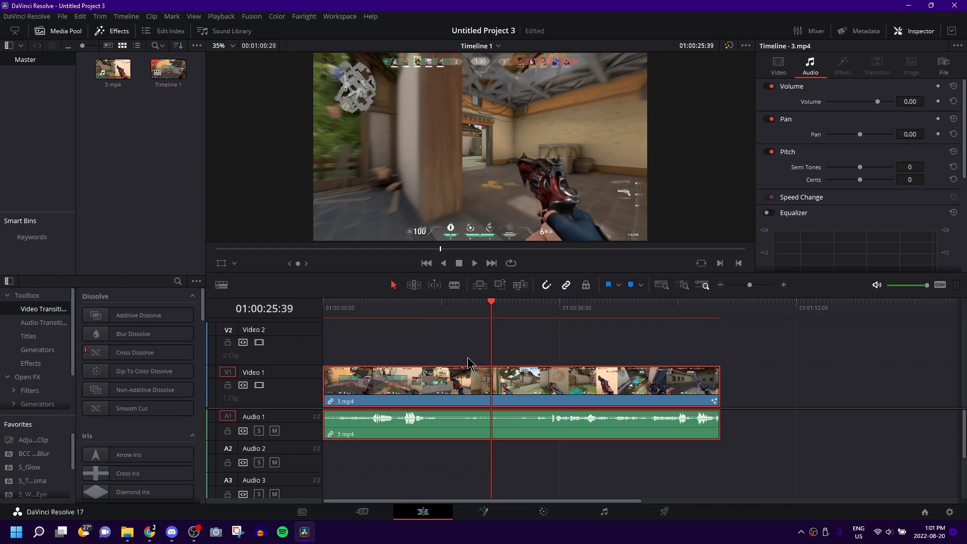
{"action": "mouse_move", "coordinate": [472, 367]}
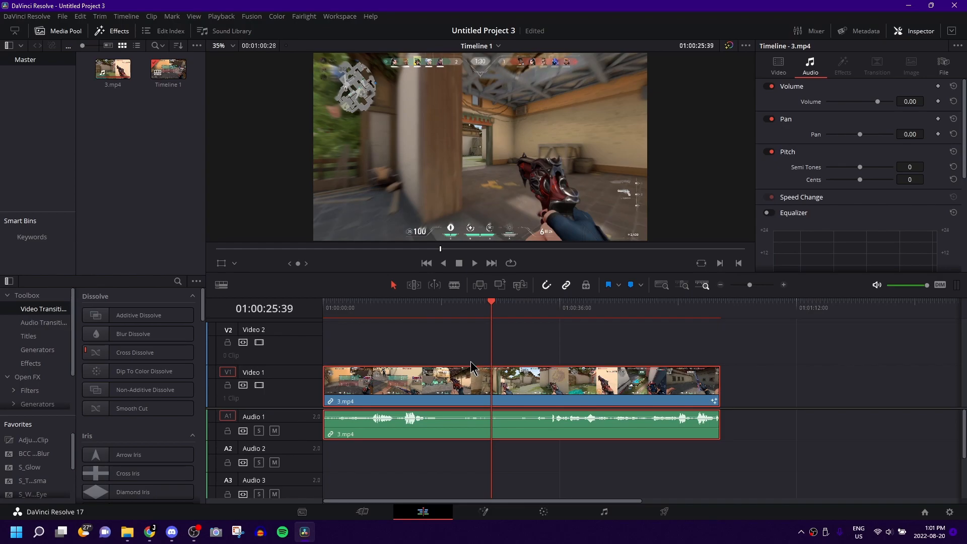
{"action": "mouse_move", "coordinate": [275, 338]}
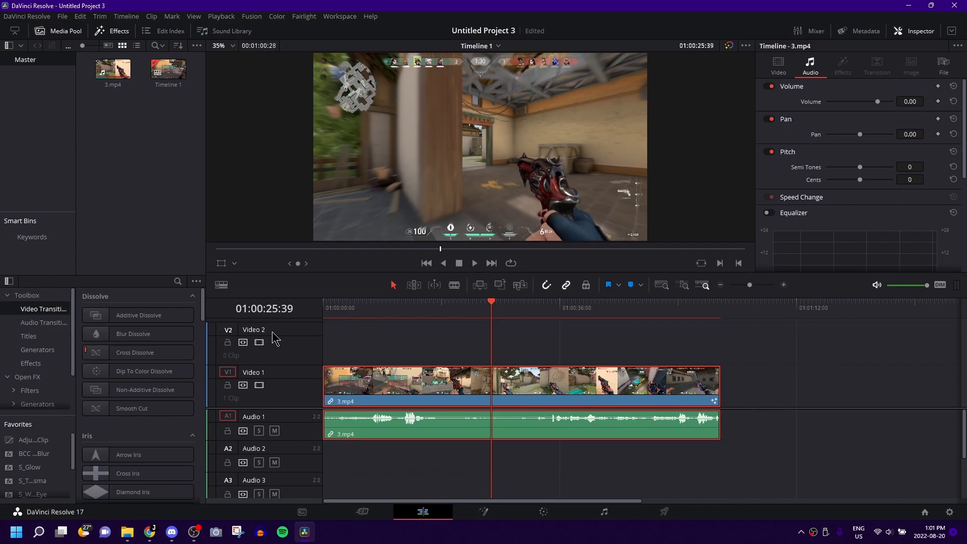